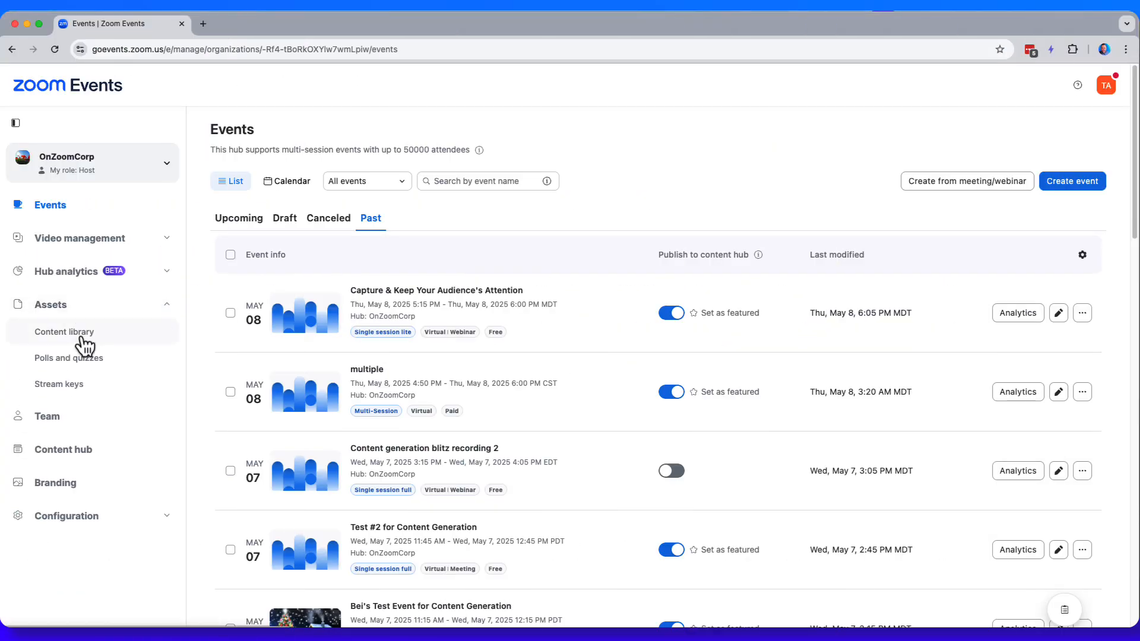
Step: From the Content library, start new AI content using the Capture & Keep Your Audience's Attention recording
click(64, 331)
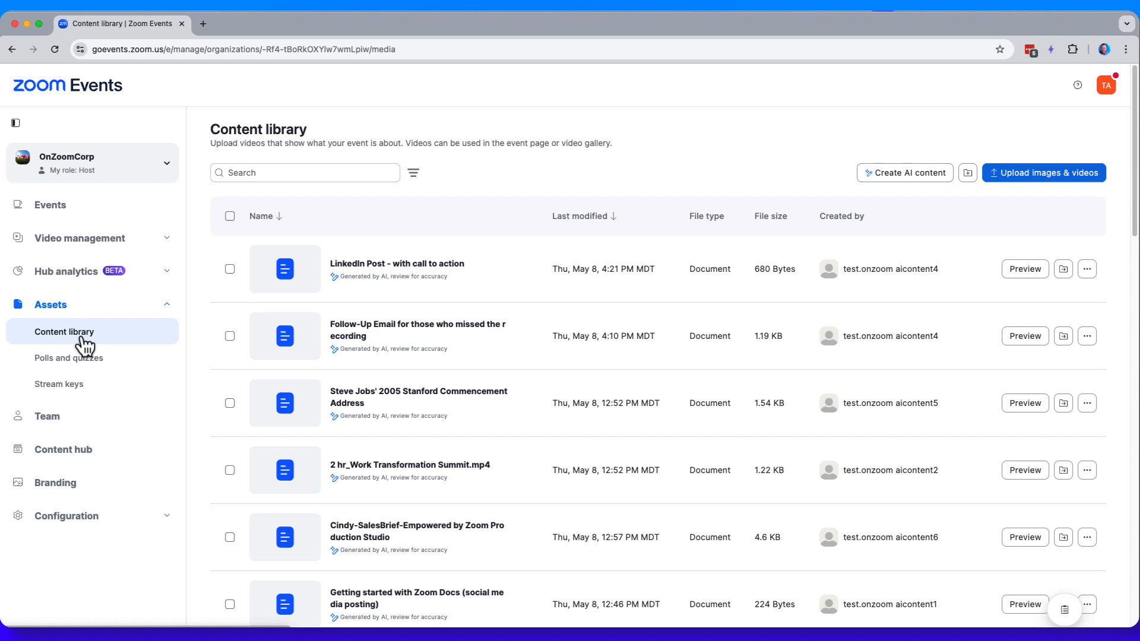
click(904, 173)
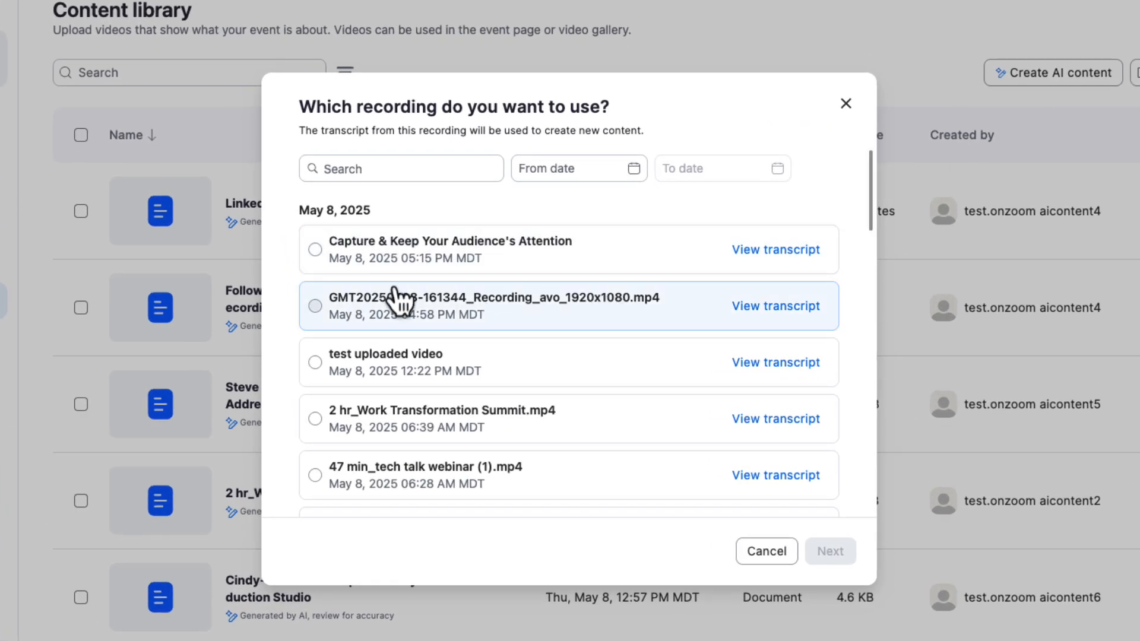
click(315, 249)
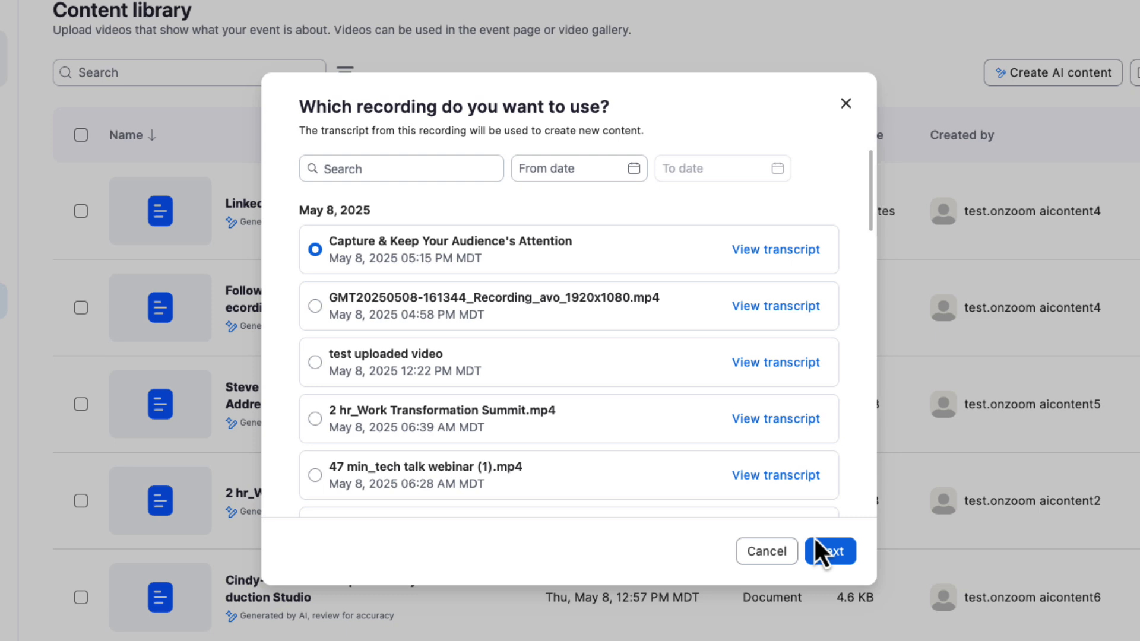
Step: Continue and choose Email under General as the content type
click(830, 551)
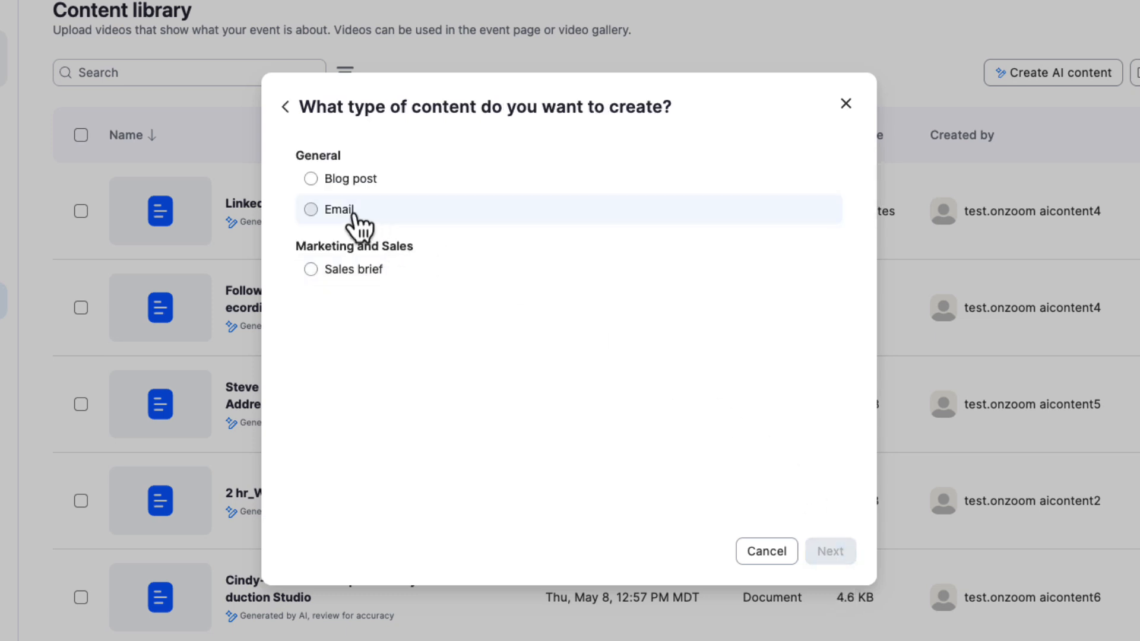
click(310, 209)
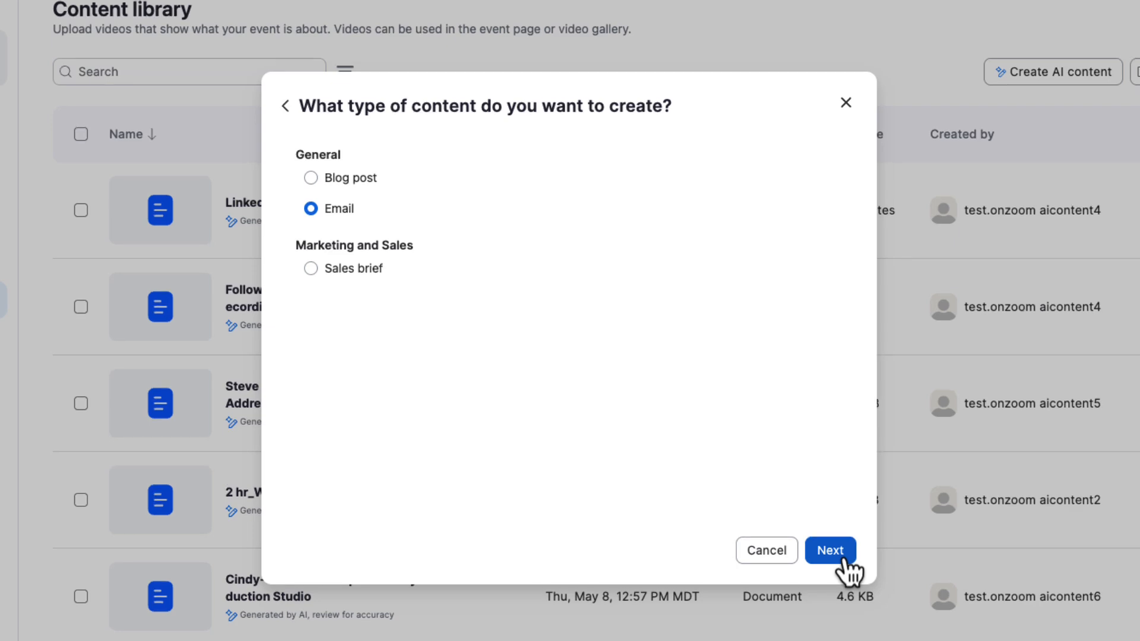
Step: Choose Short length and add a prompt promoting the on-demand recording to all attendees and absentees
click(829, 550)
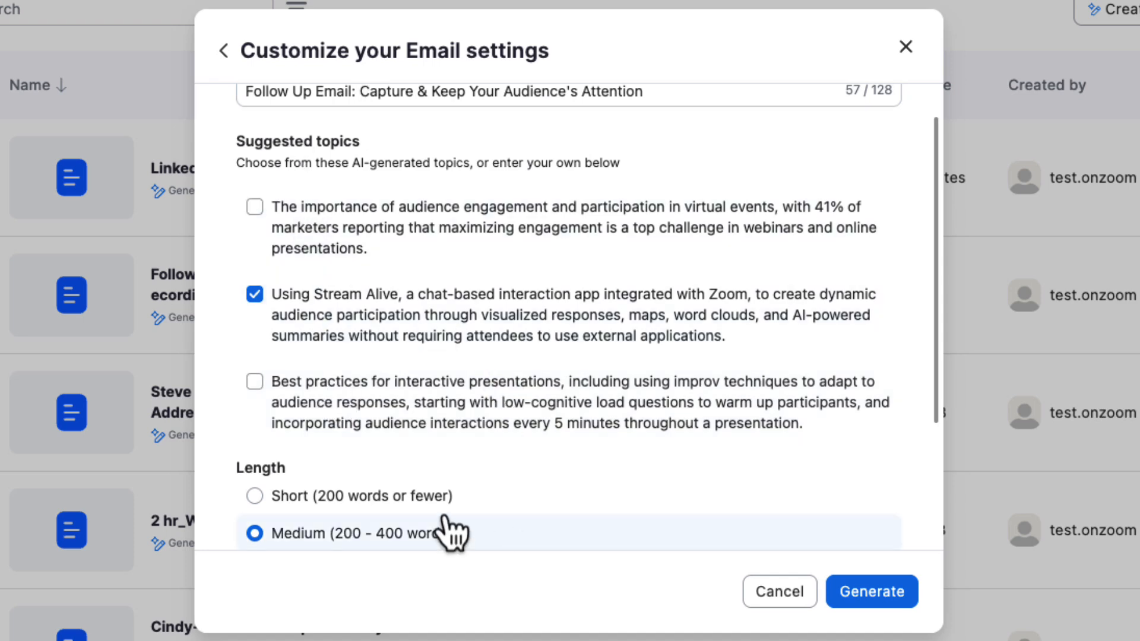
scroll(down, 3)
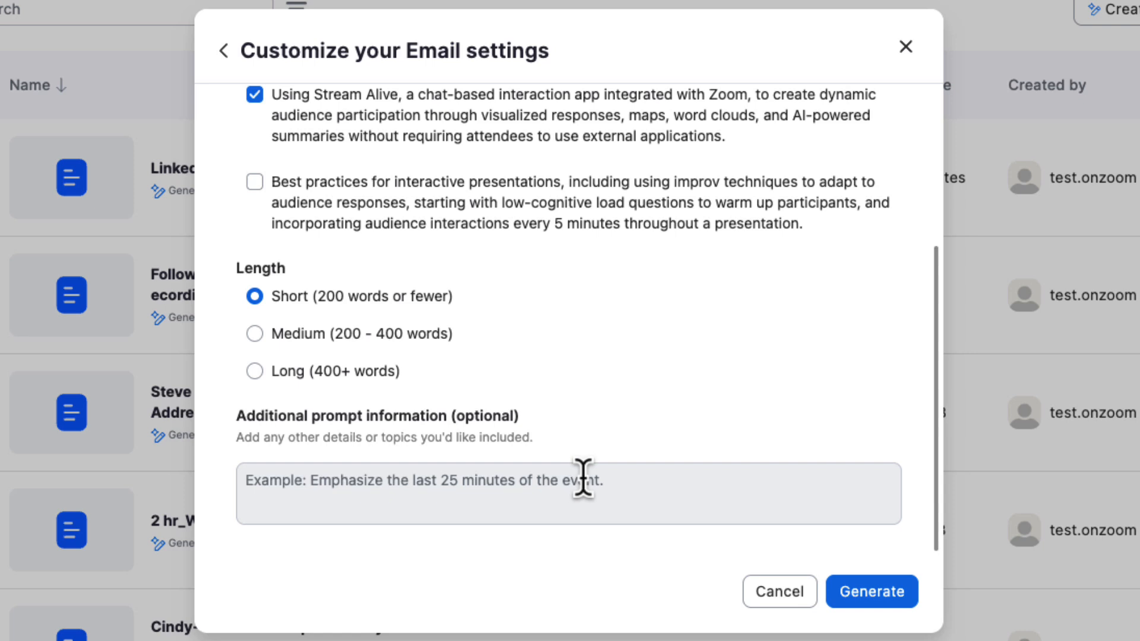
click(568, 494)
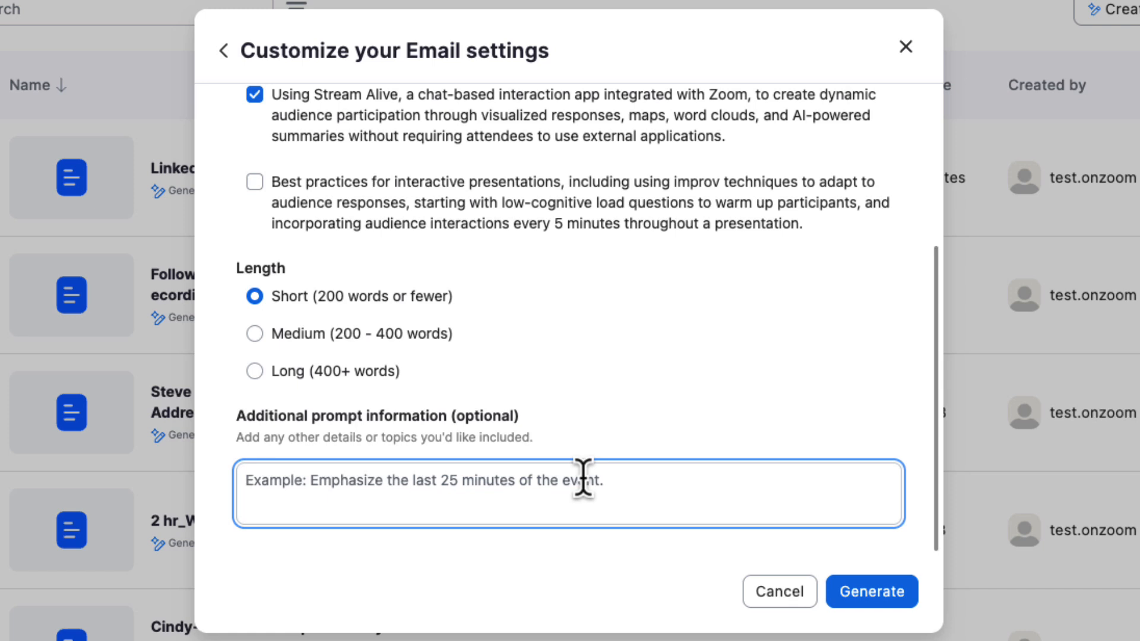
text(the reording is now a)
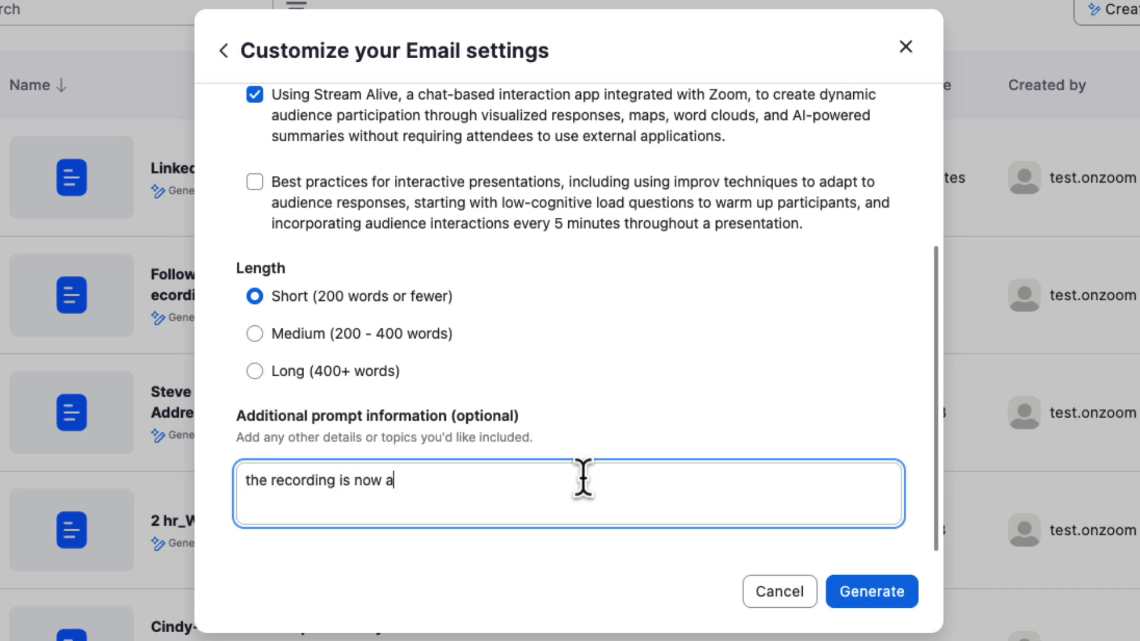
text(vailable. this email will go to all attendees or absentees to promote the on-demand recording of this session. Write in a casual and friendly tone with plenty of emojis. Main call to action is to go and watch the recording and share with)
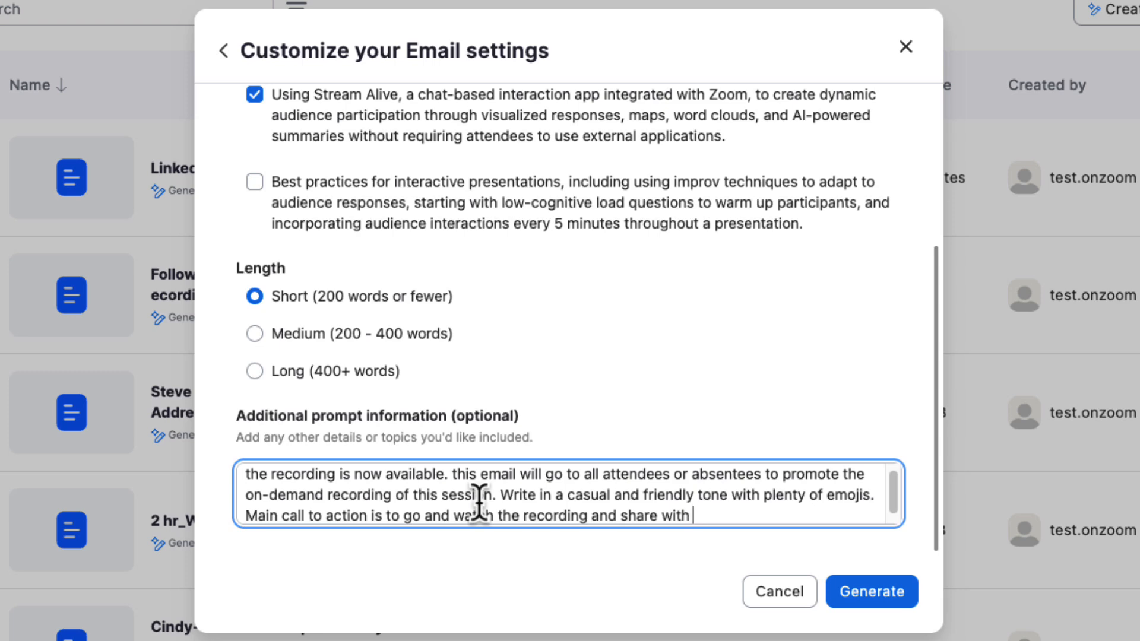
text(your friends.)
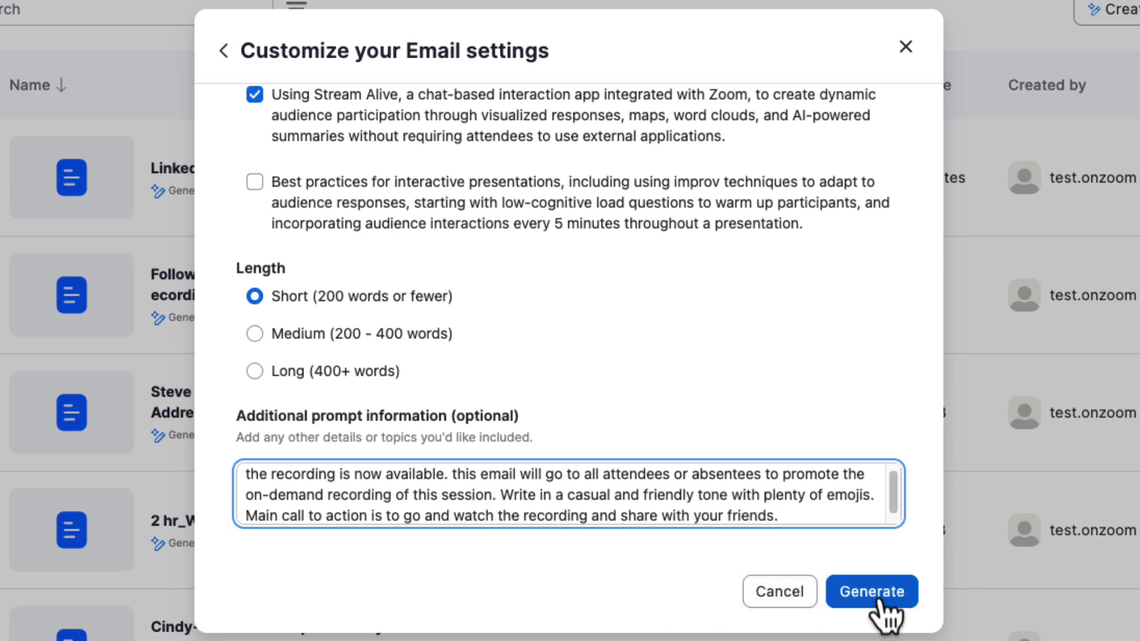
Step: Generate the 'Missed the show?' email draft and reveal the editor's extra formatting options
click(872, 592)
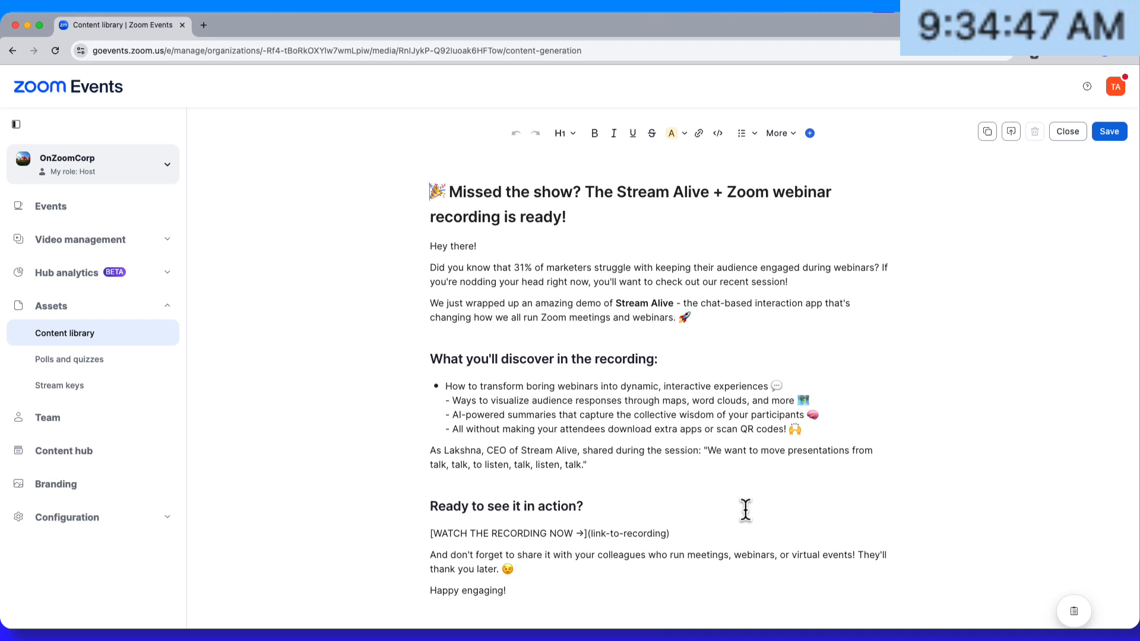
mouse_move(747, 491)
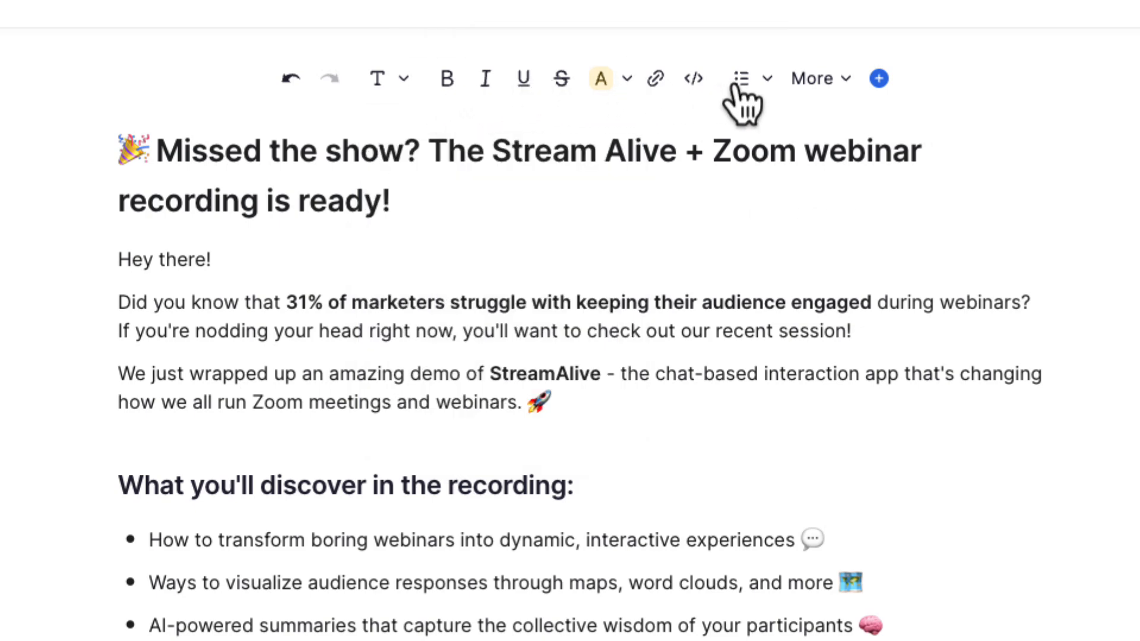
click(813, 78)
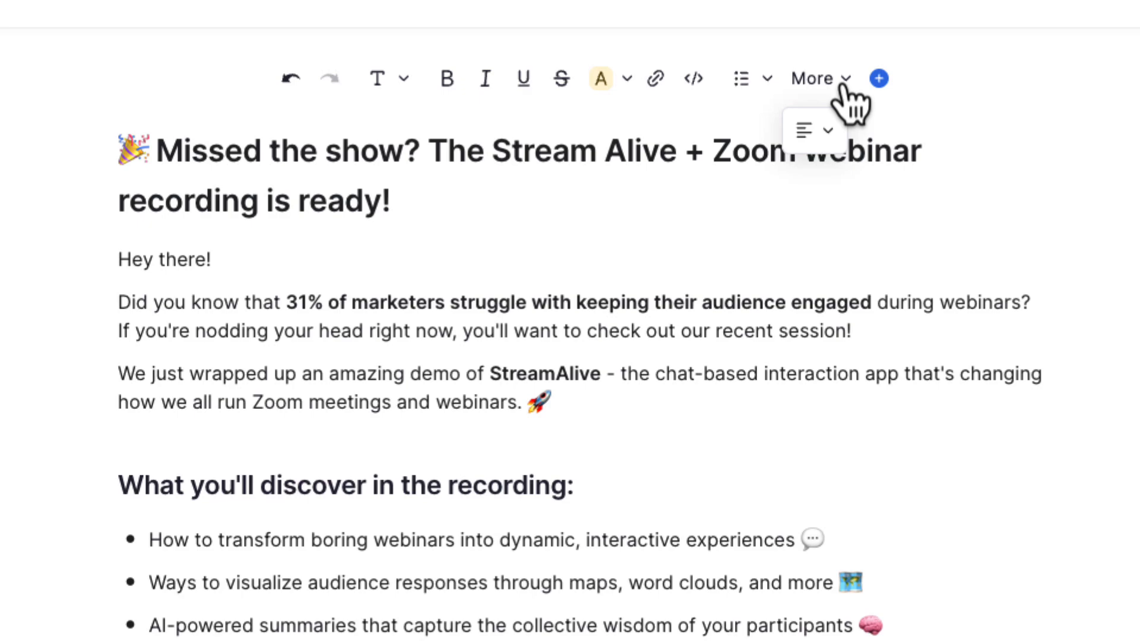
click(877, 78)
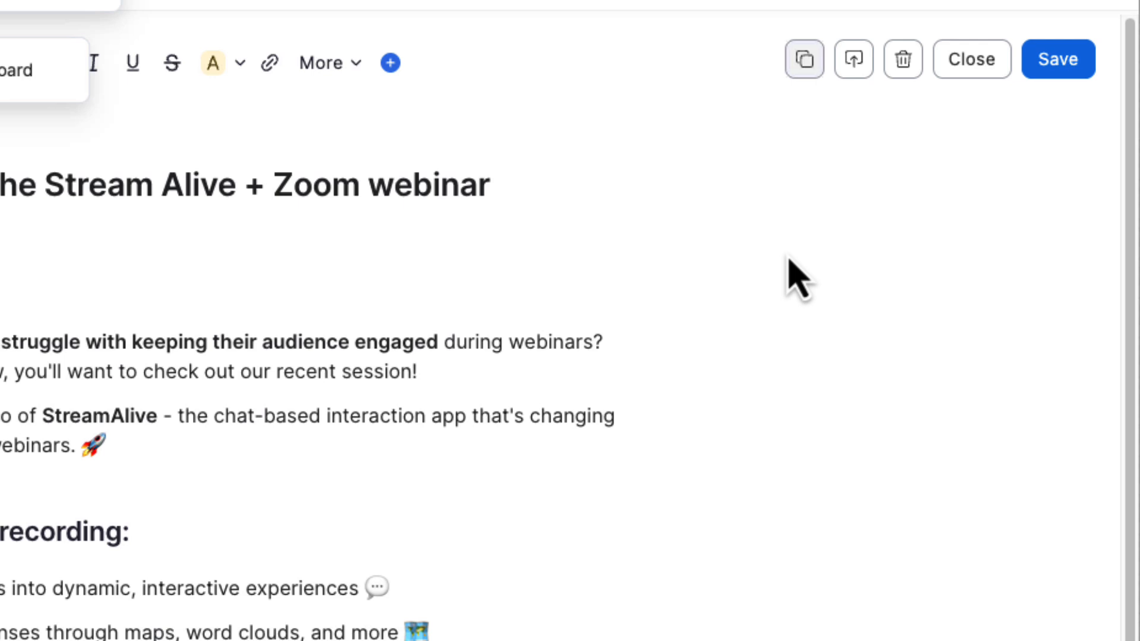
Step: Export the generated email choosing Zoom docs as the format
click(853, 59)
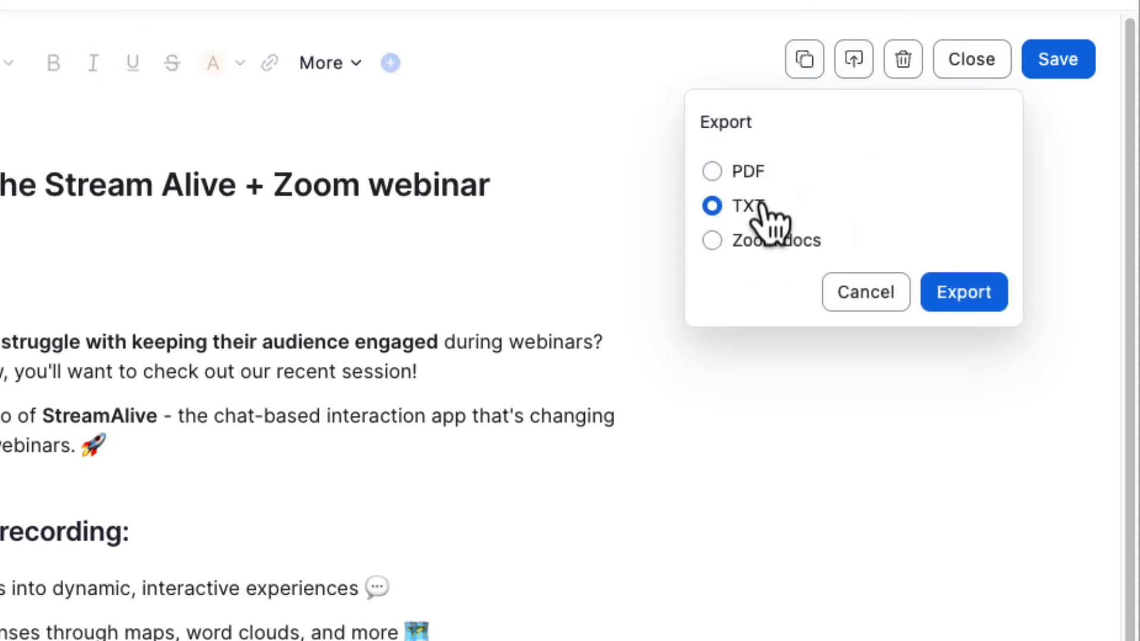
click(711, 241)
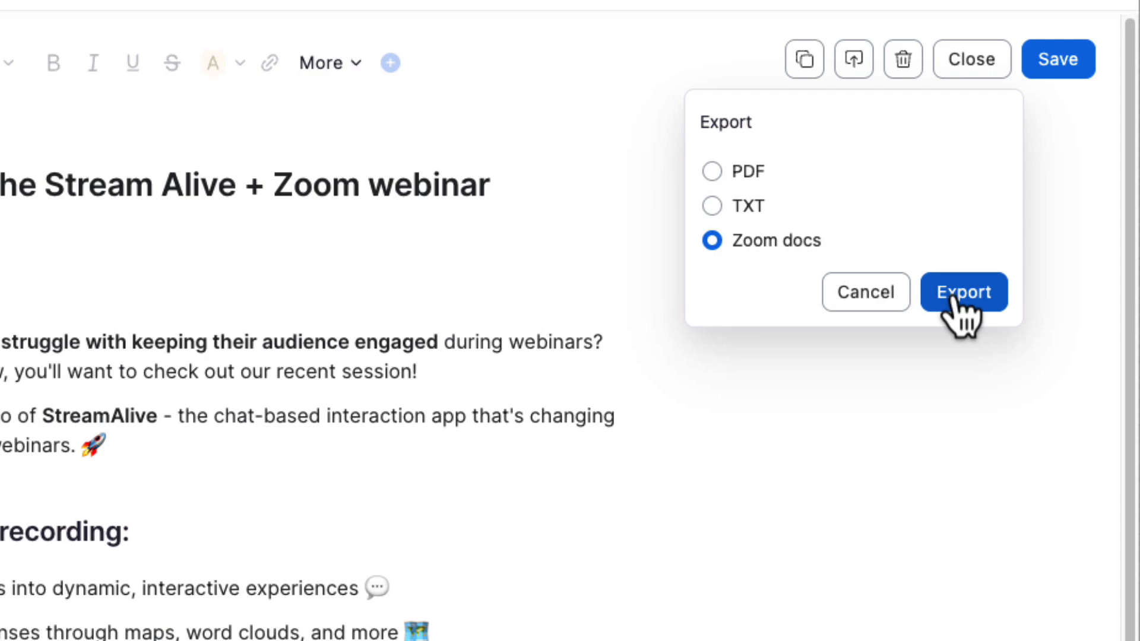
click(963, 292)
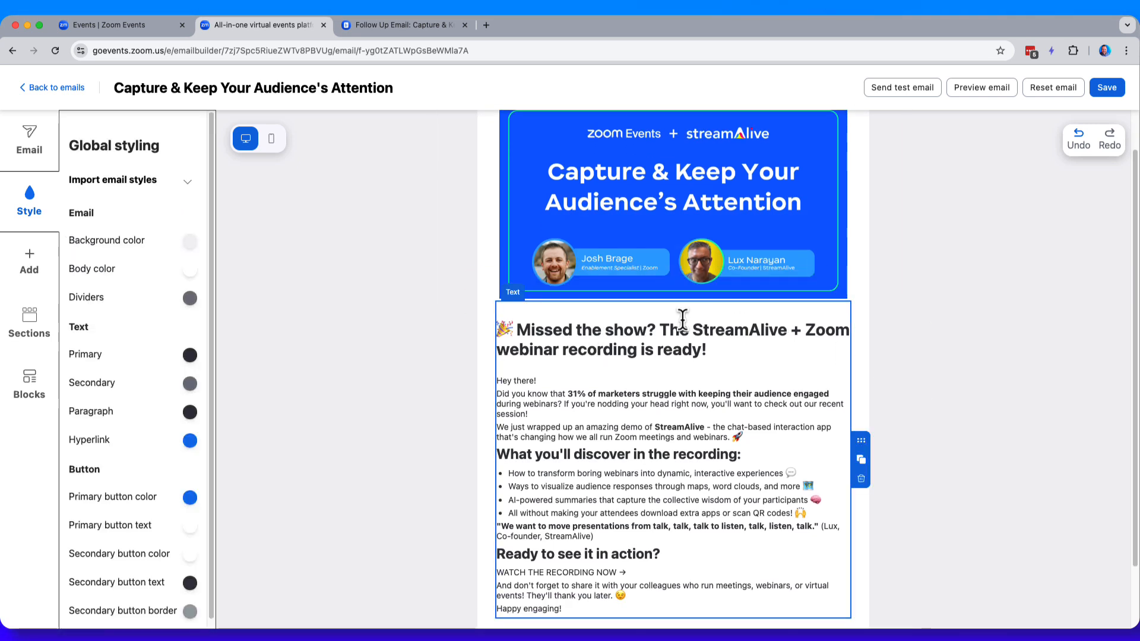
Step: Select the email's main heading block and preview the rendered email
click(661, 338)
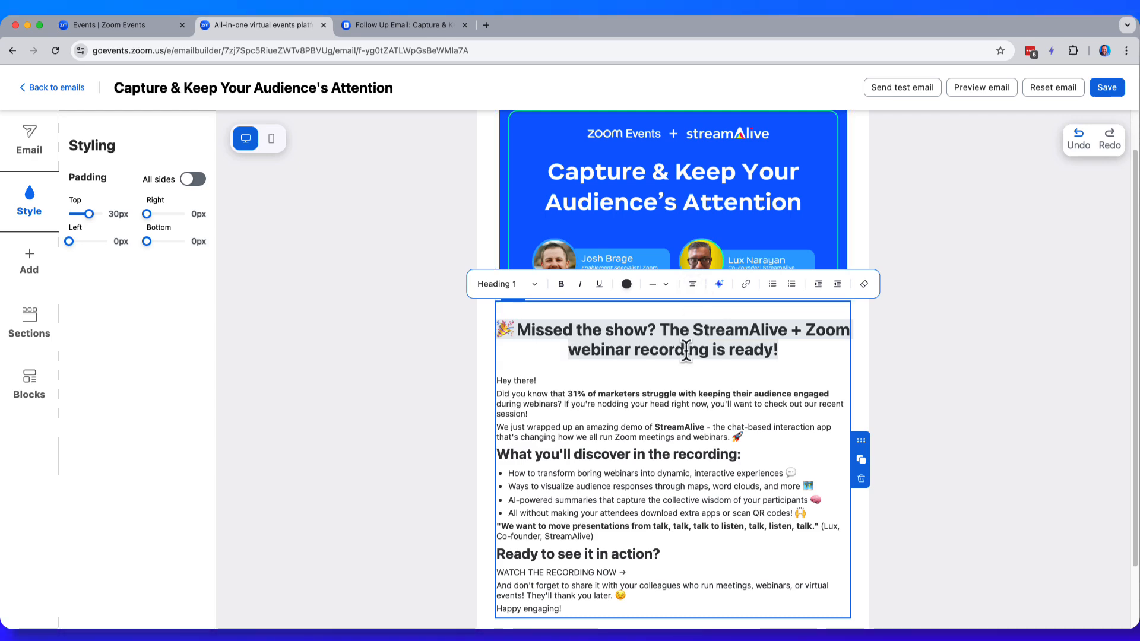
click(981, 86)
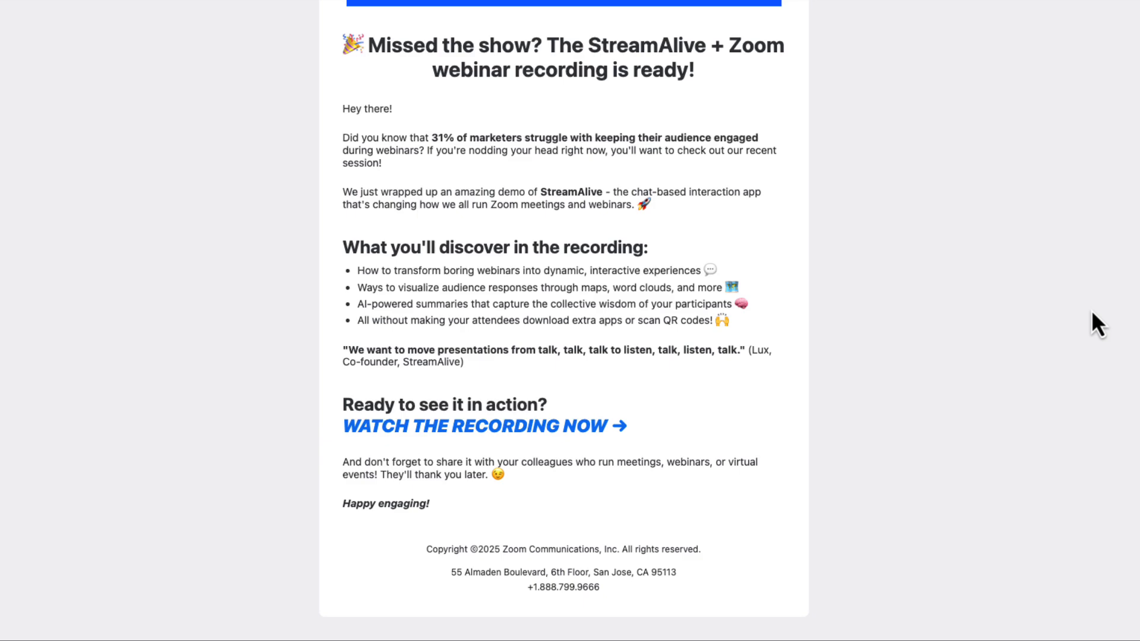
mouse_move(542, 441)
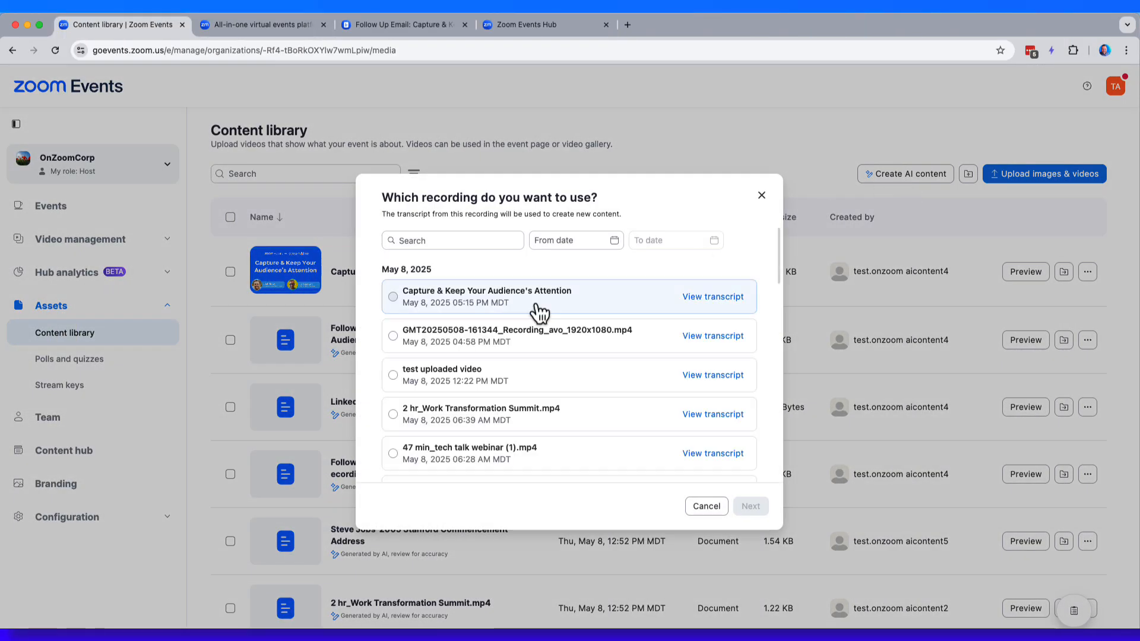
Step: Select the same recording, choose Blog post, and generate it with the default settings
click(393, 297)
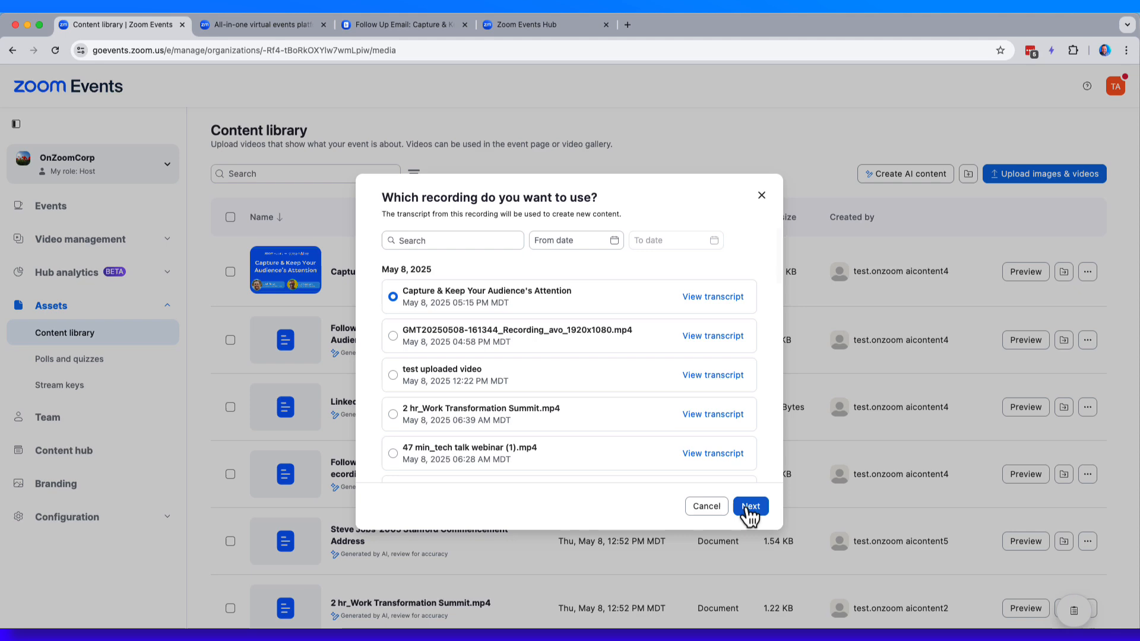
click(751, 506)
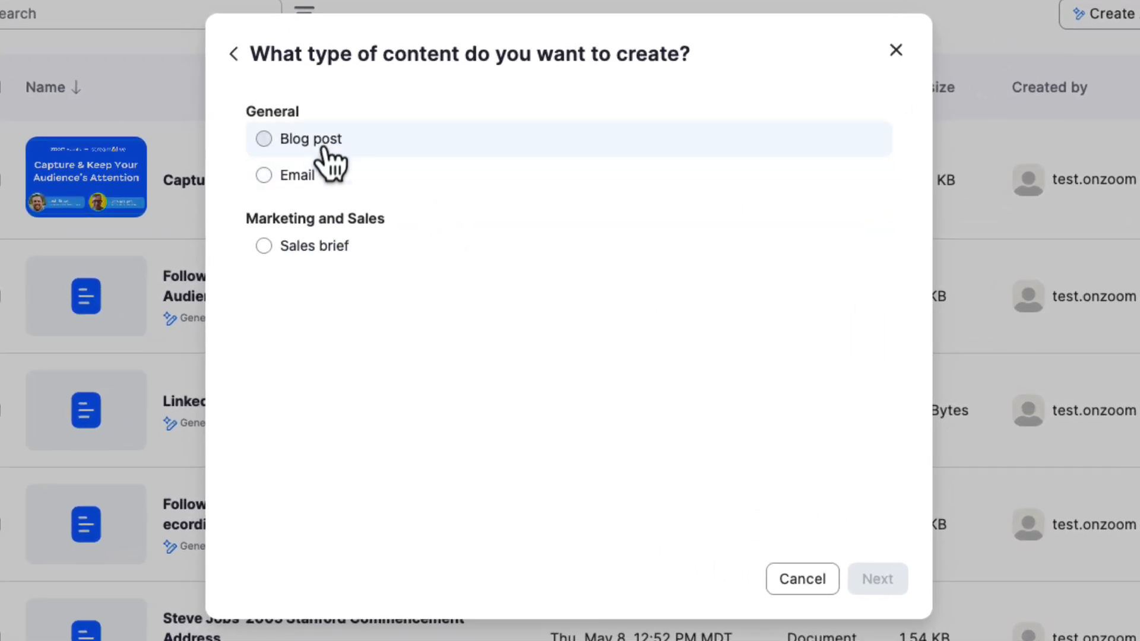
click(264, 139)
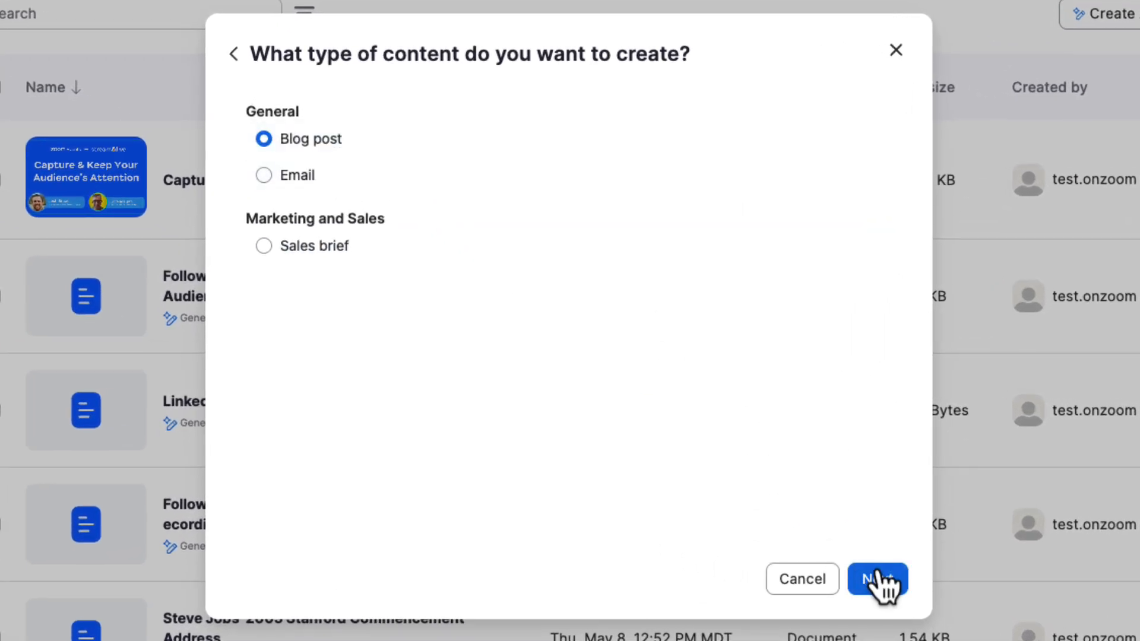
click(876, 580)
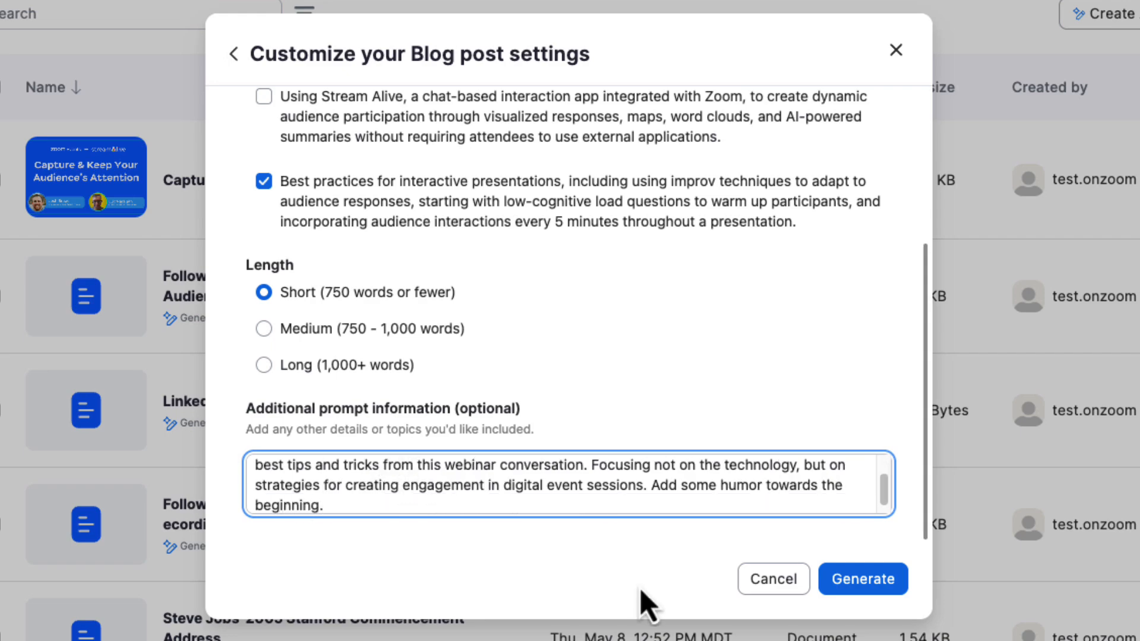
click(862, 578)
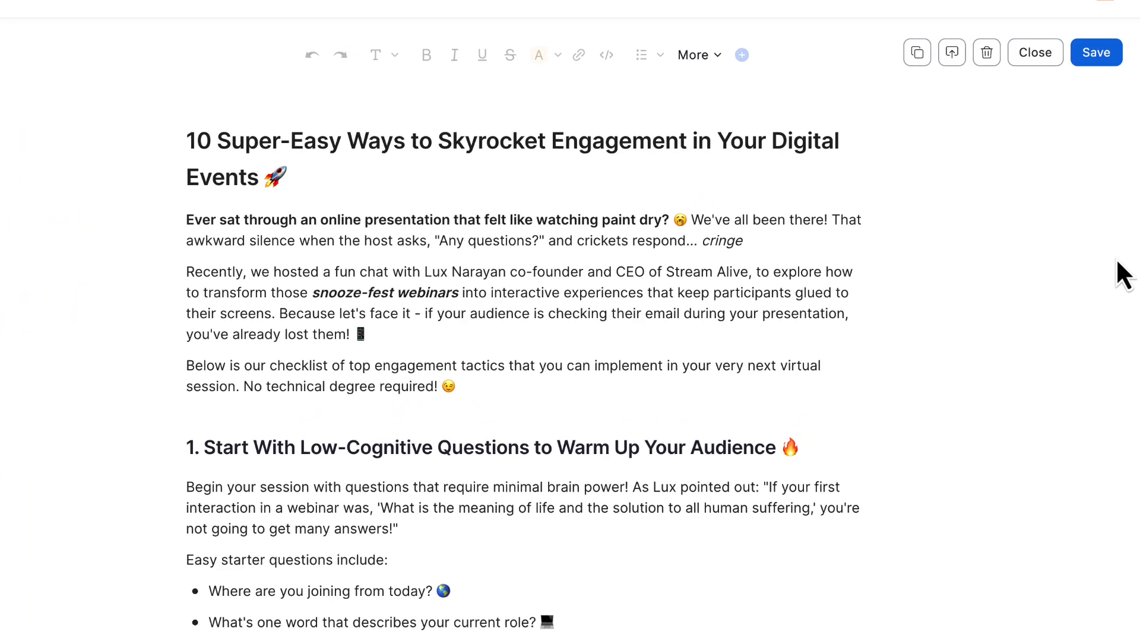
scroll(down, 3)
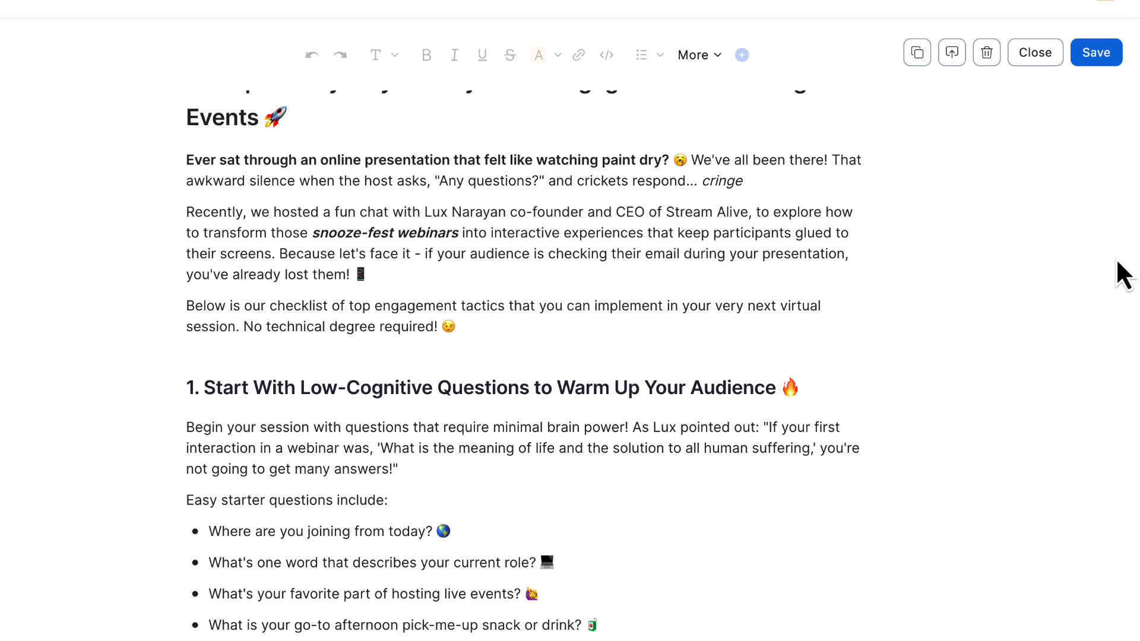
scroll(down, 3)
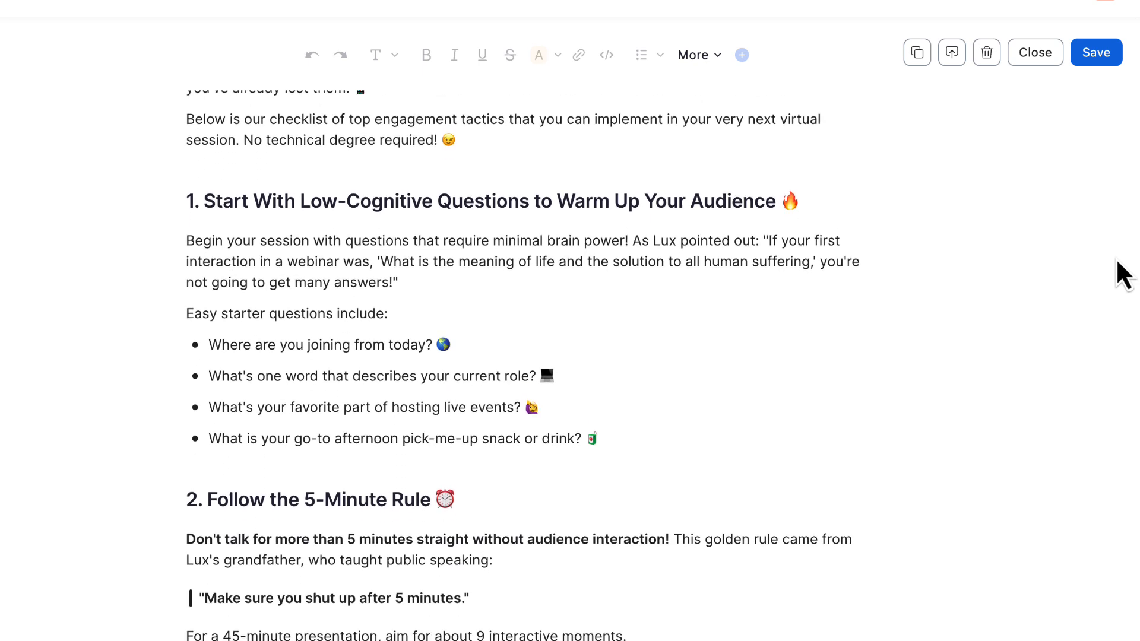
scroll(down, 3)
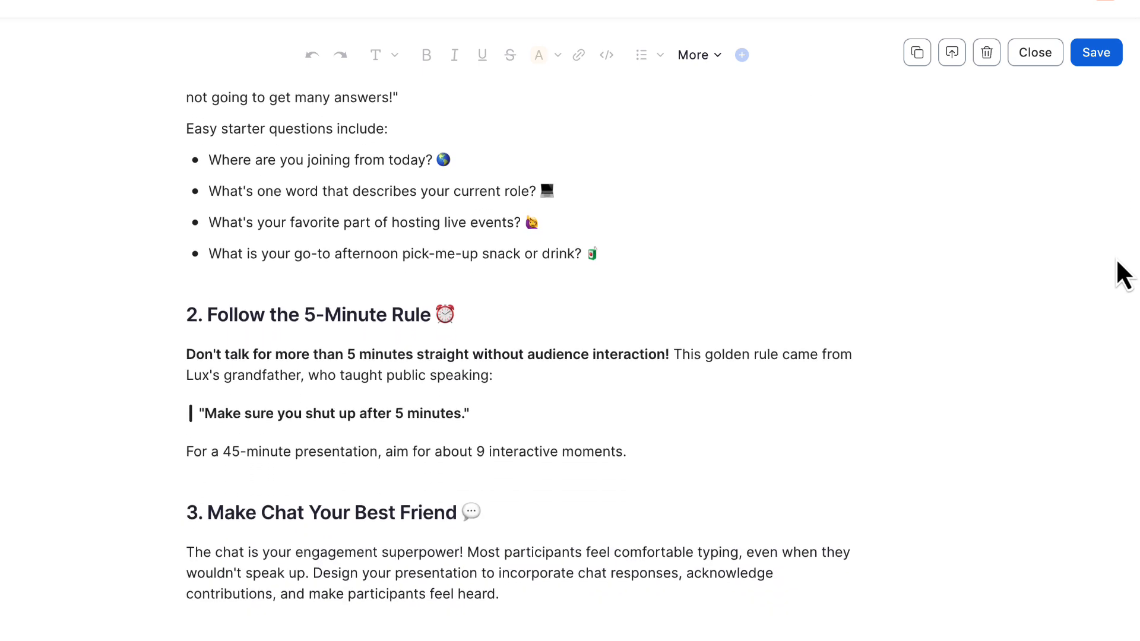
scroll(down, 3)
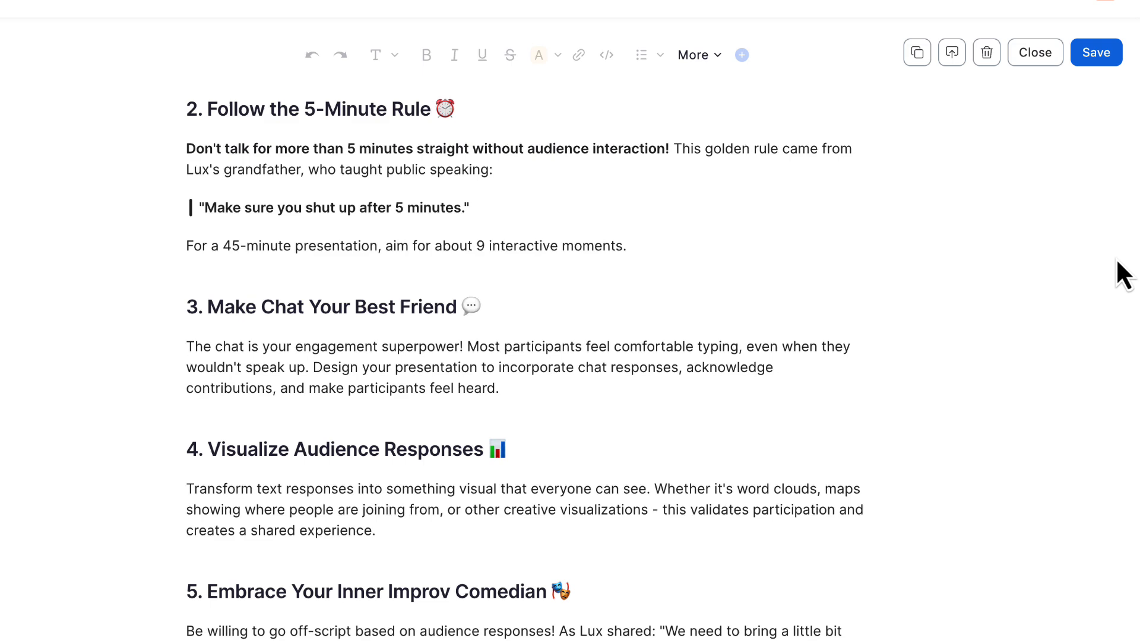
scroll(down, 3)
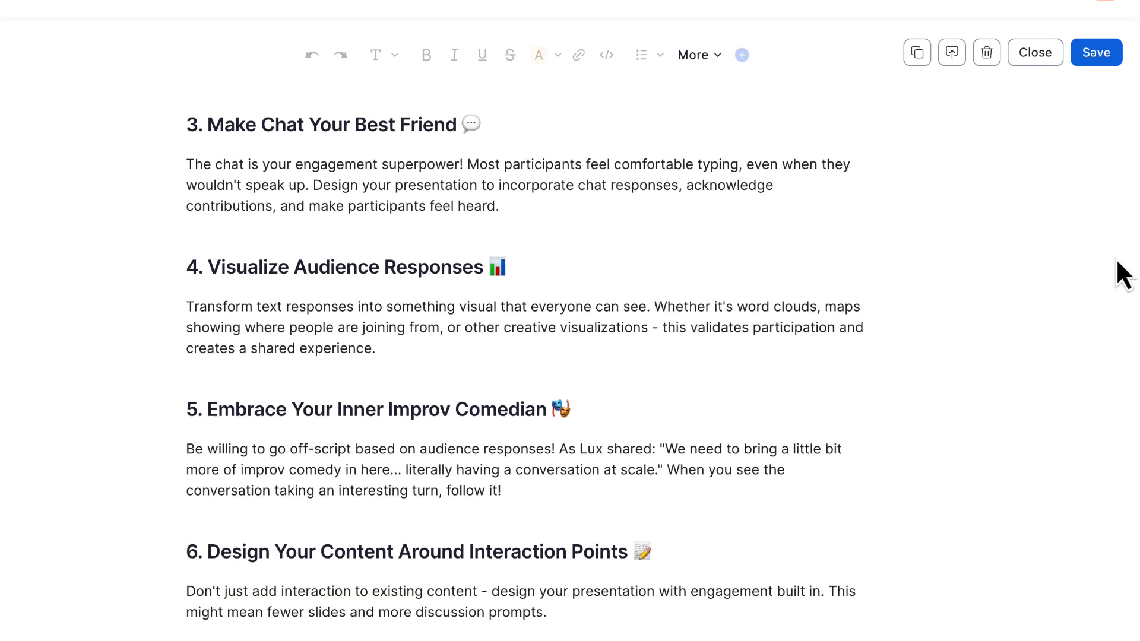
scroll(down, 3)
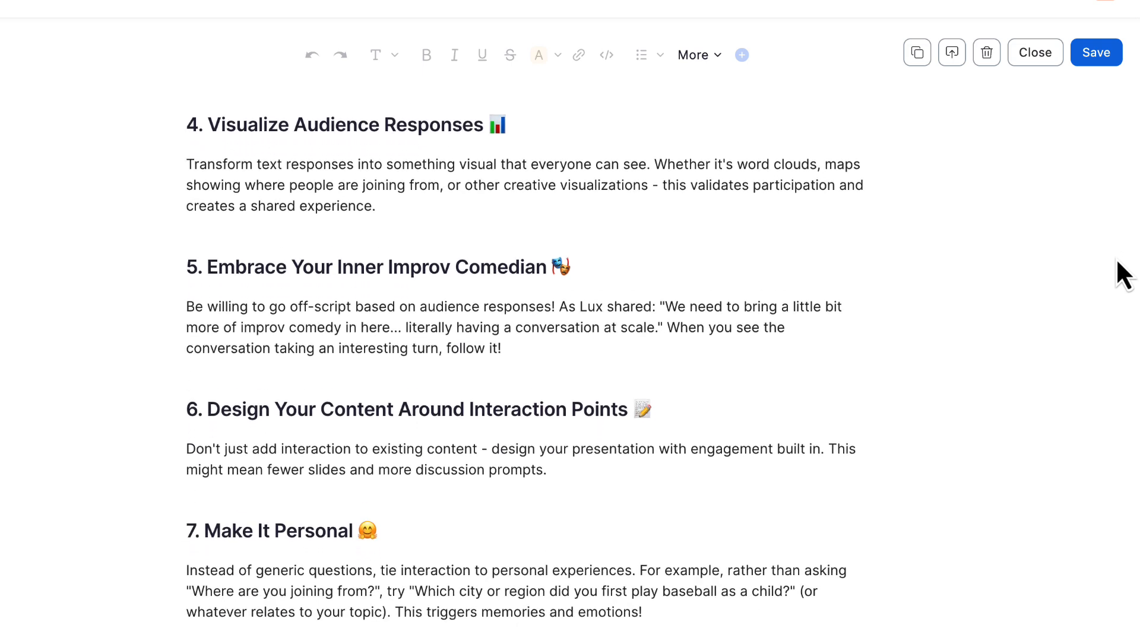
scroll(down, 3)
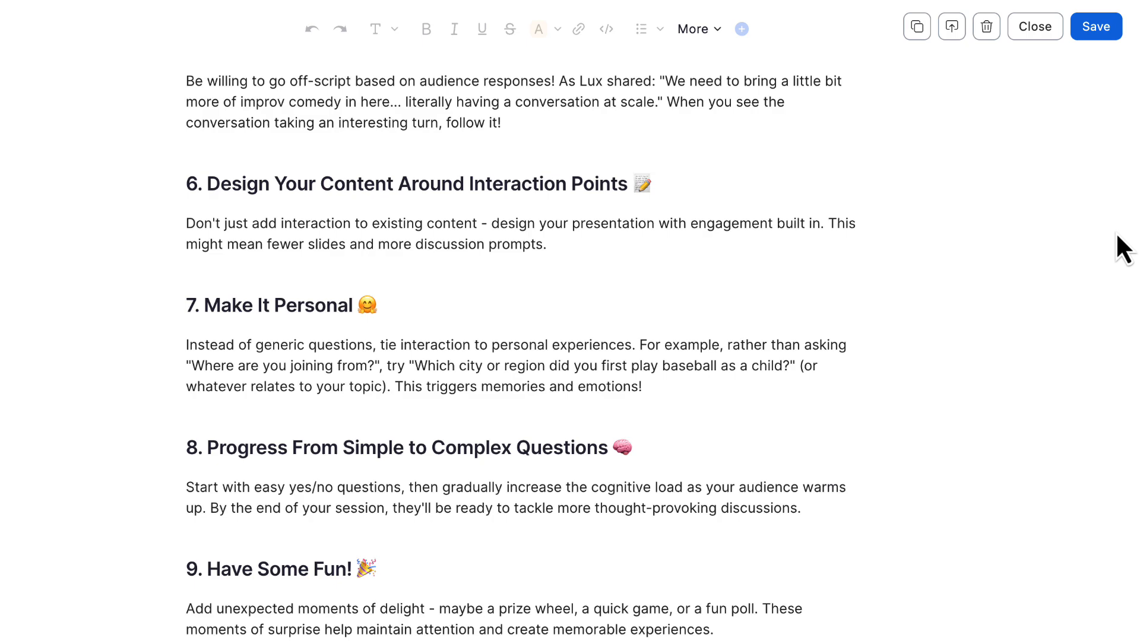
scroll(down, 3)
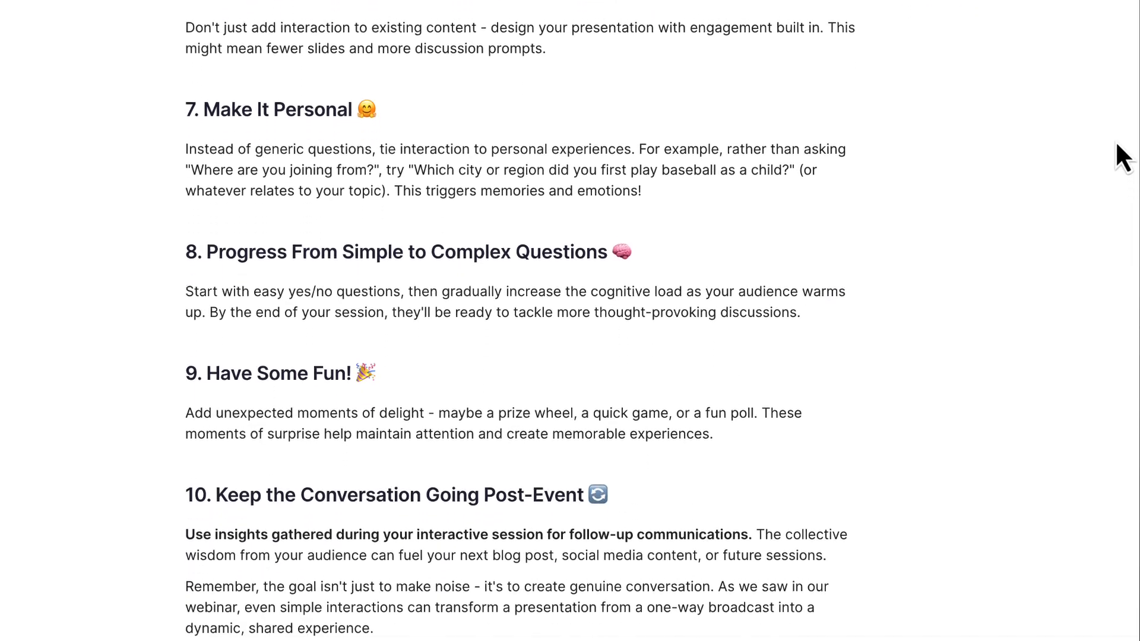
scroll(down, 3)
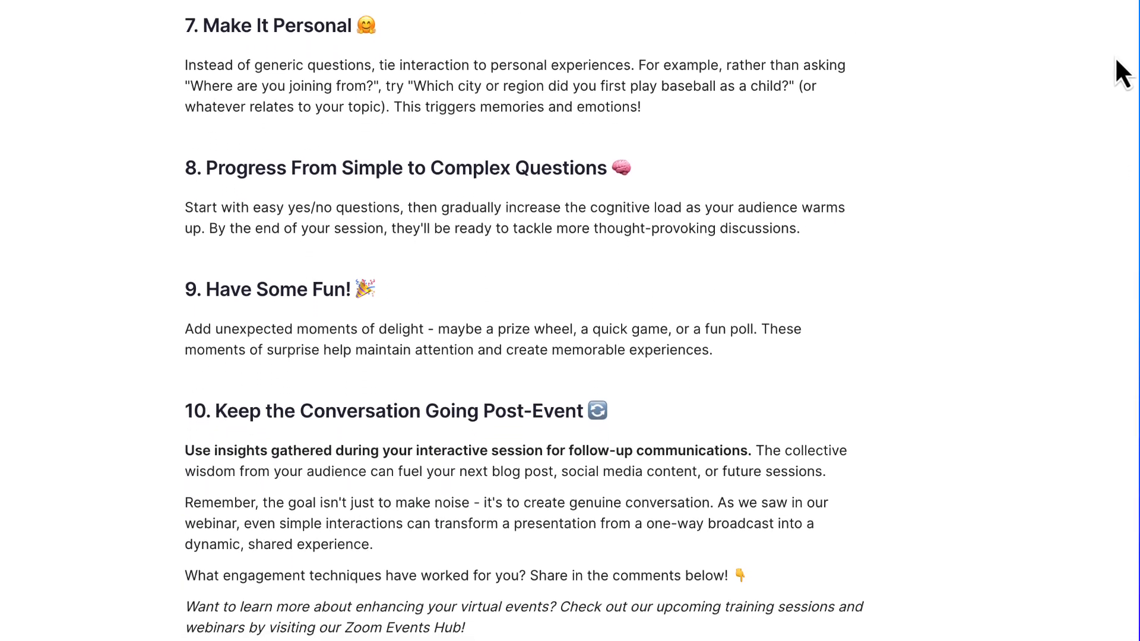